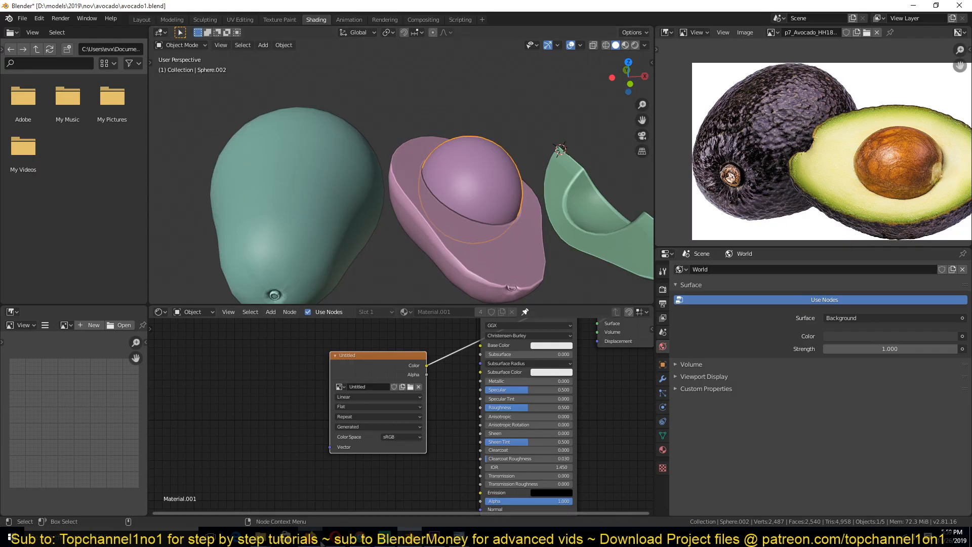
Show the avocado pieces in Material Preview shading with their white material visible.
click(284, 9)
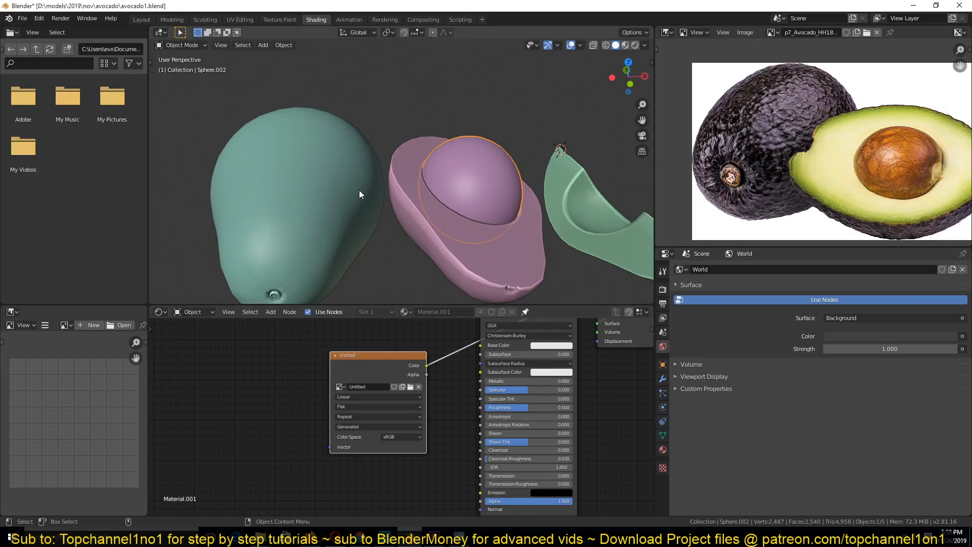
click(625, 44)
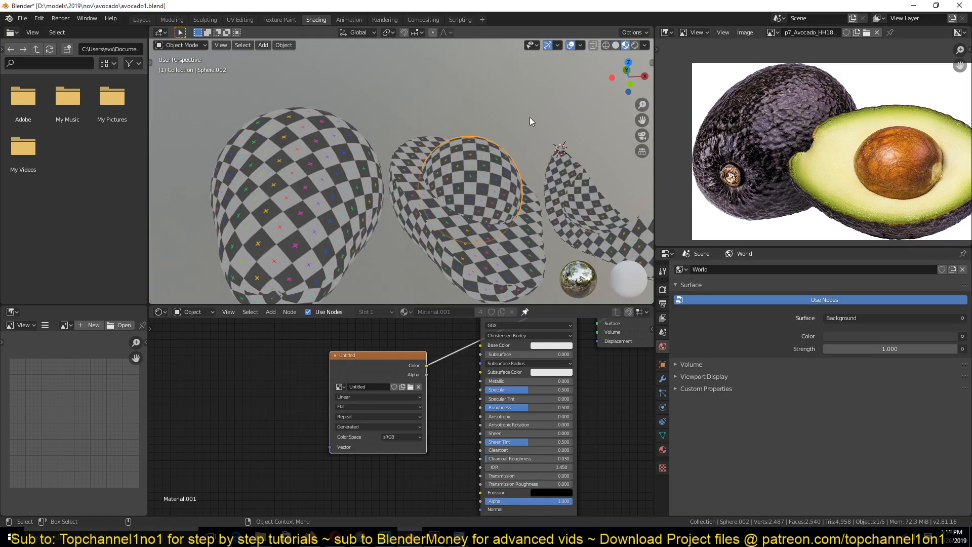
click(297, 187)
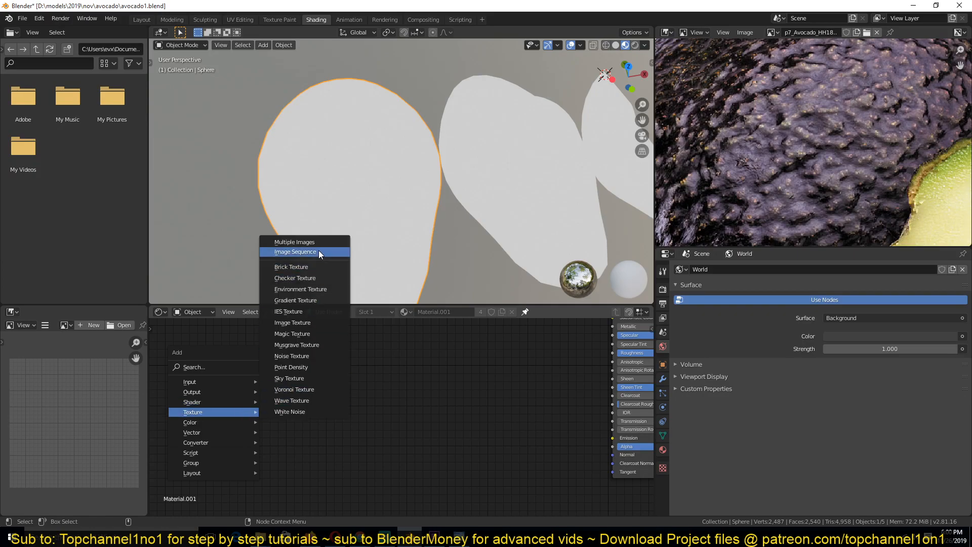
mouse_move(310, 359)
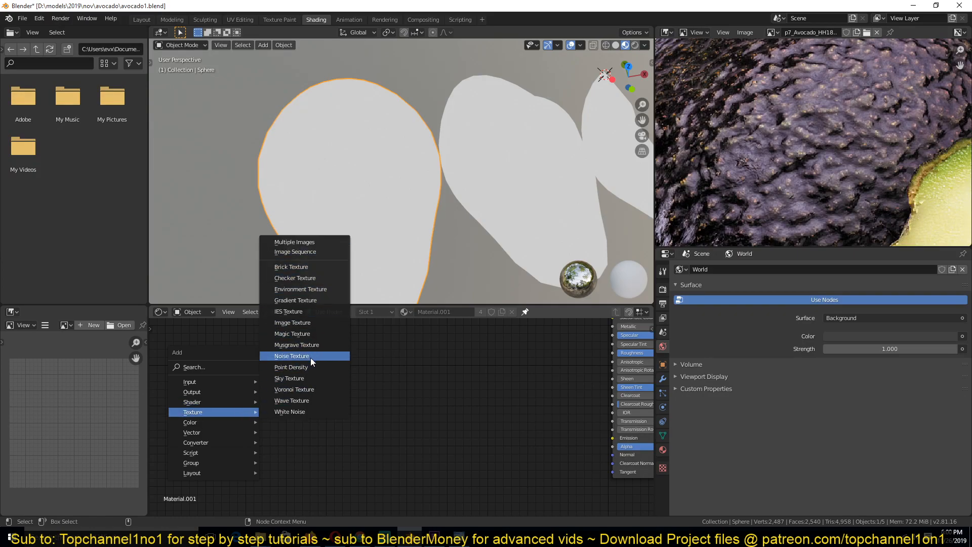
Add a Noise Texture and wire its Fac into the Principled BSDF.
click(292, 355)
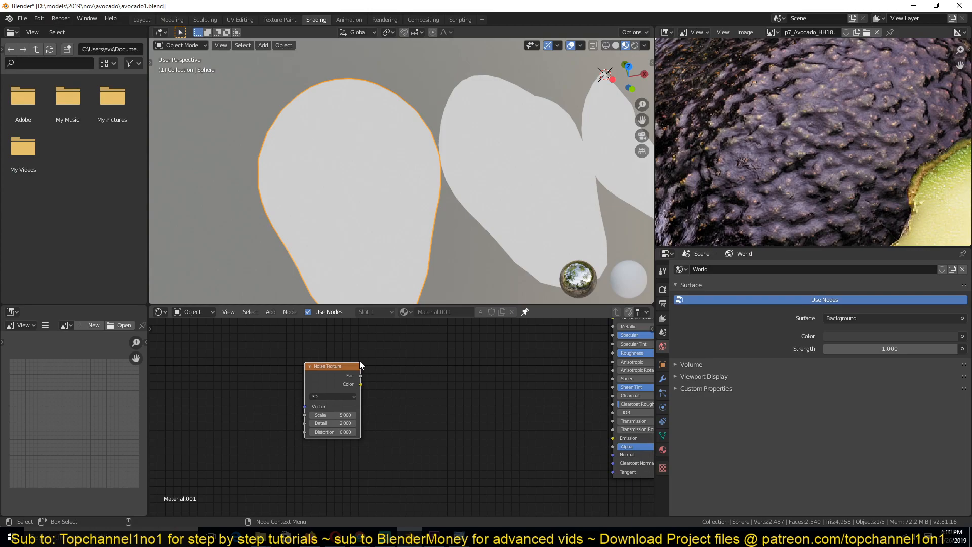
mouse_move(342, 374)
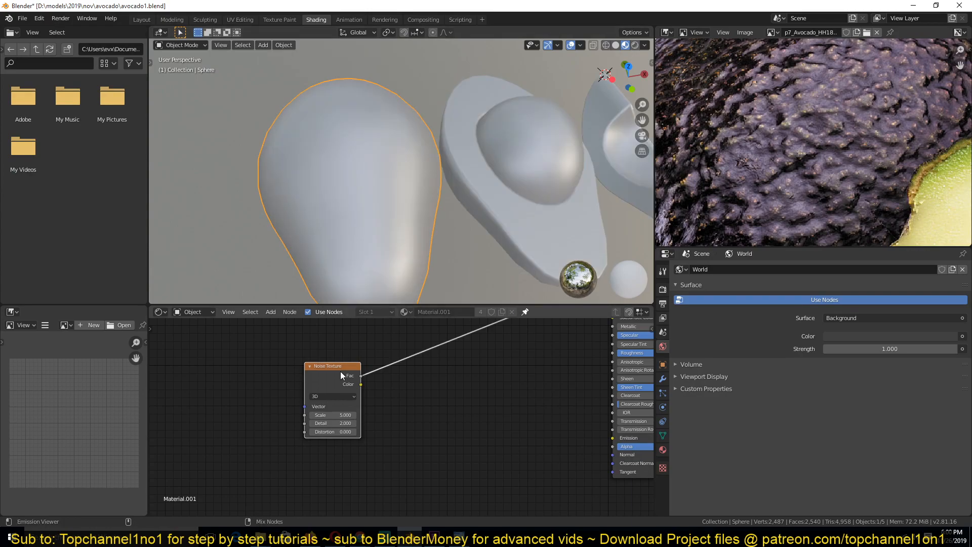
click(332, 366)
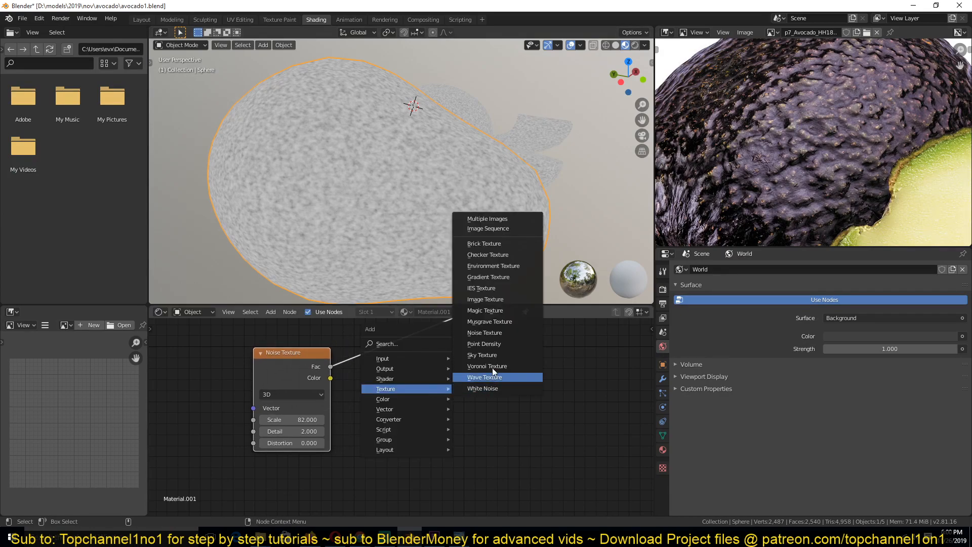
Add a Musgrave Texture at scale 67.1 driving the avocado shader.
click(489, 321)
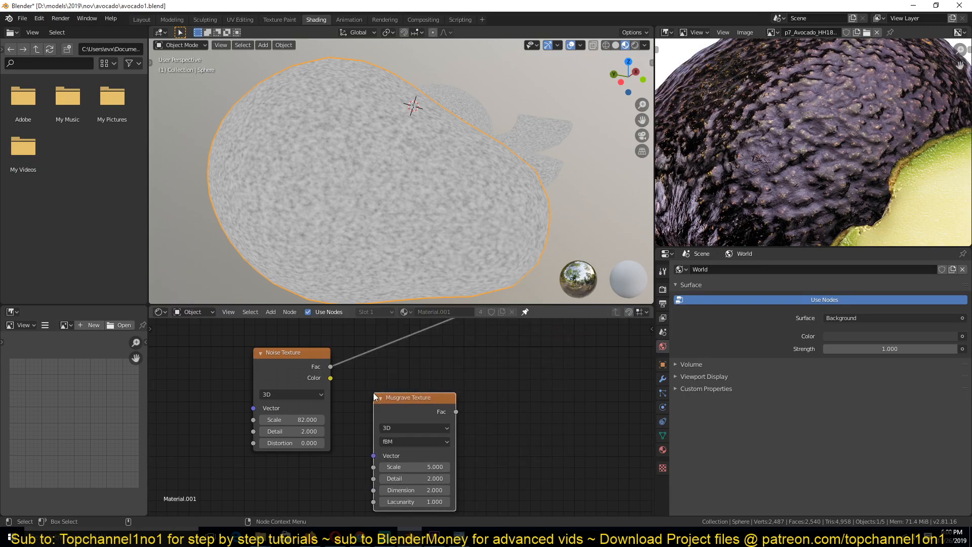
click(428, 381)
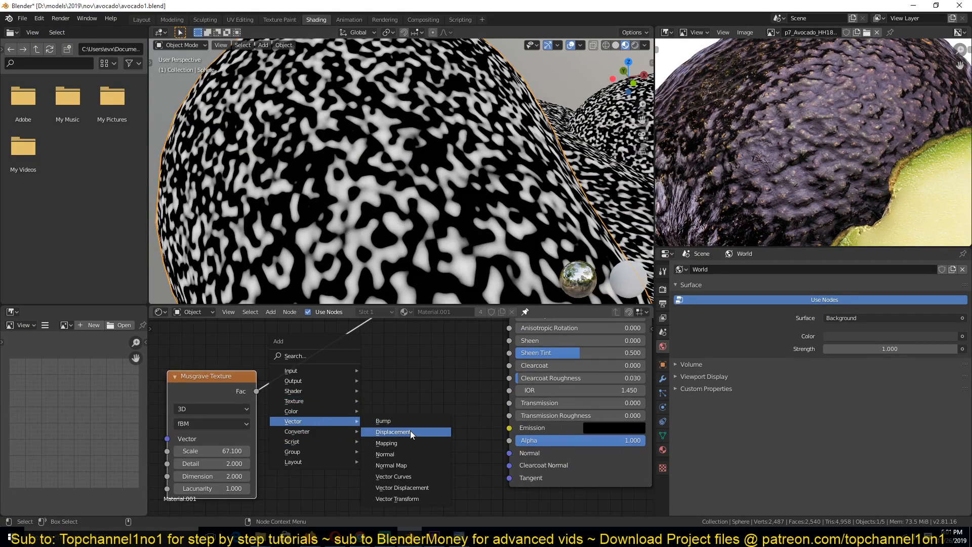
Add a Bump node taking Musgrave Fac as height into the BSDF normal.
click(383, 421)
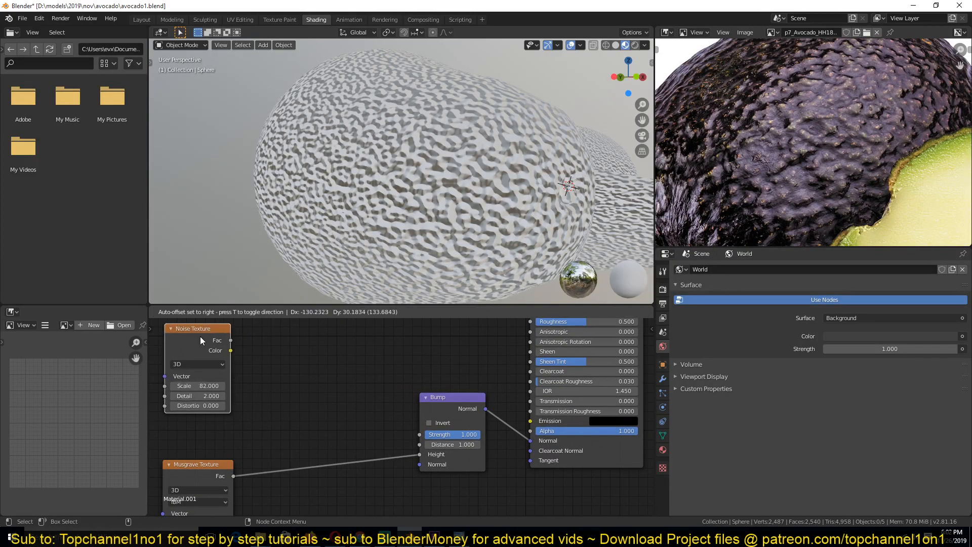
Insert a clamped Math Add node with value 0.300 between Musgrave and Bump height.
click(246, 394)
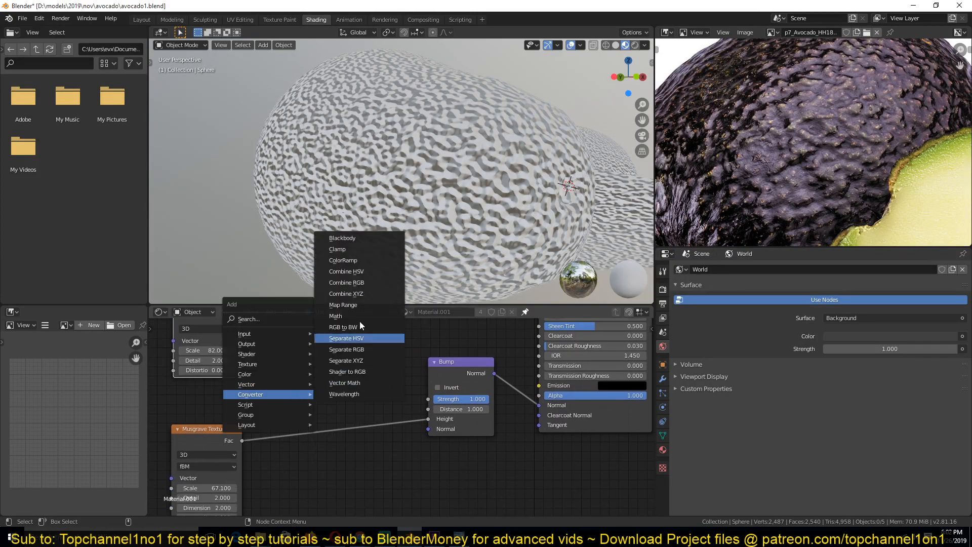
click(335, 316)
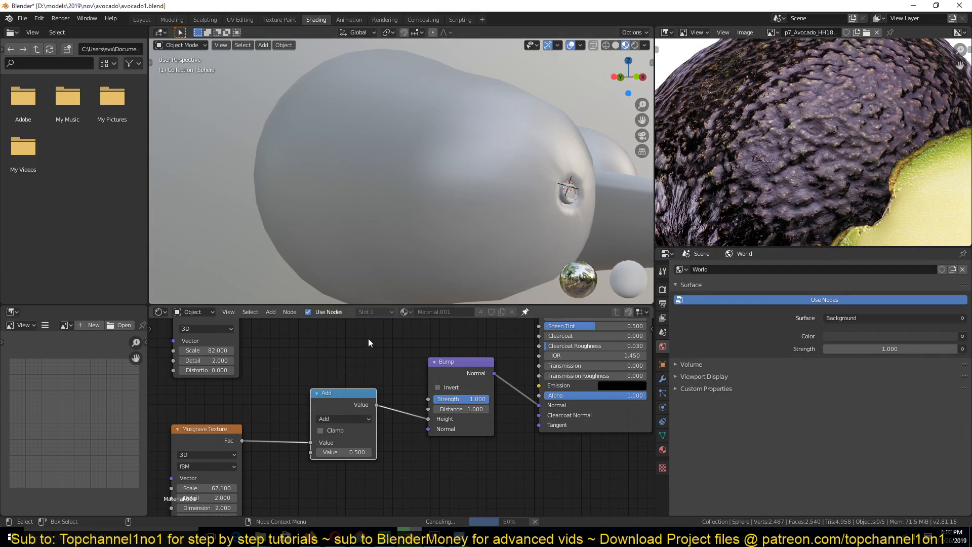
mouse_move(341, 411)
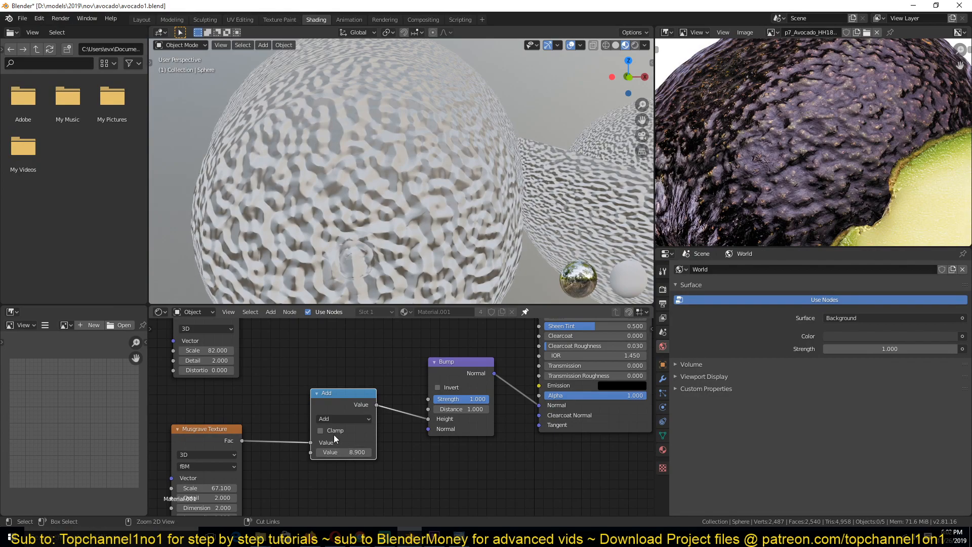
click(333, 429)
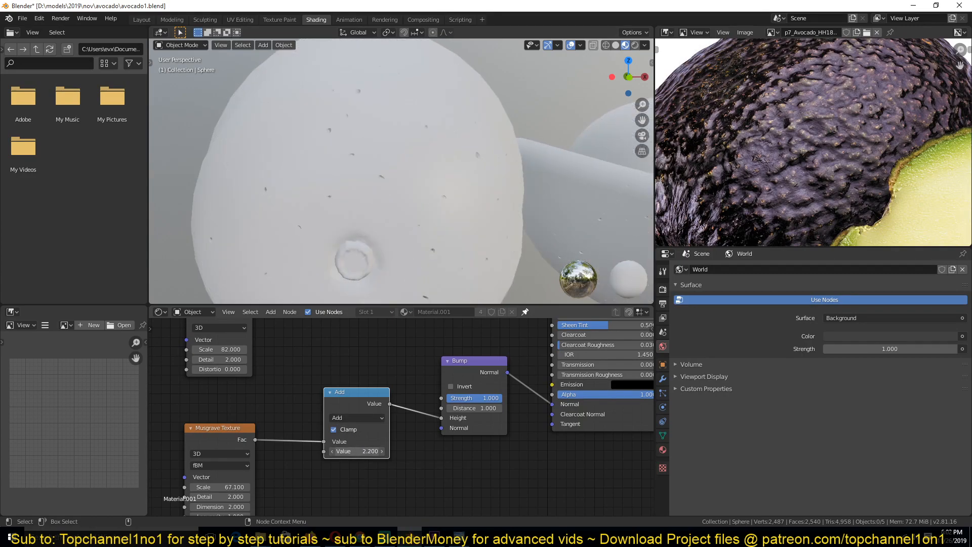
text(0.300)
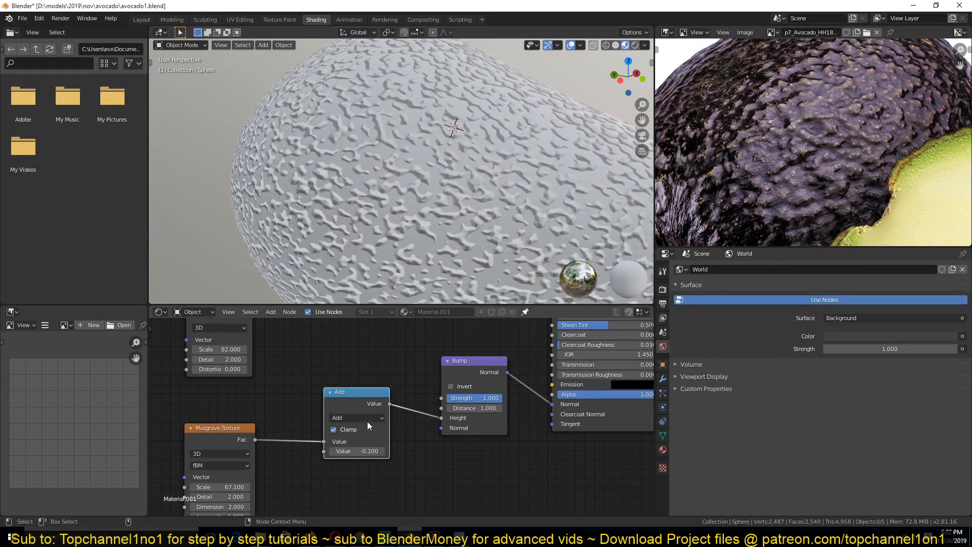
Try Power, then set the math node to Multiply, unclamped, by a near-zero value.
click(357, 417)
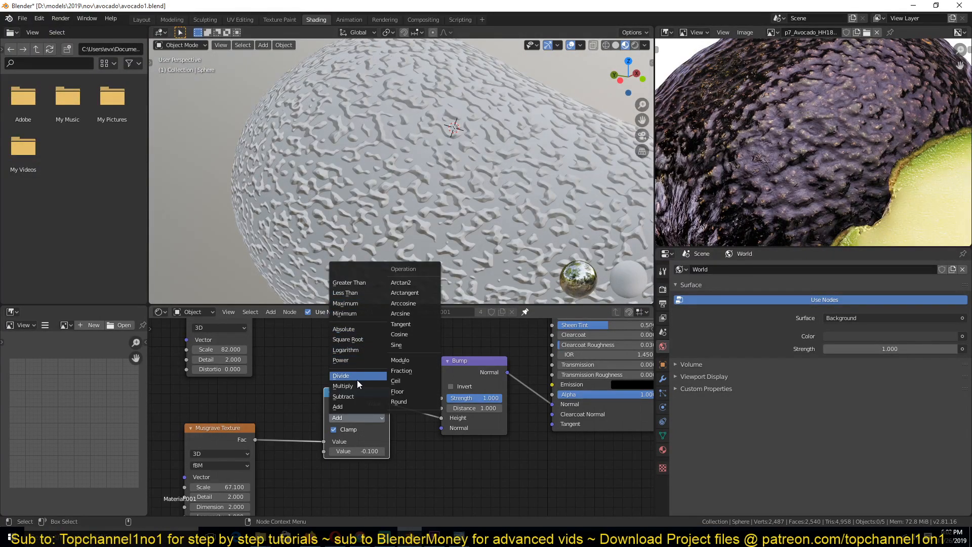
click(340, 359)
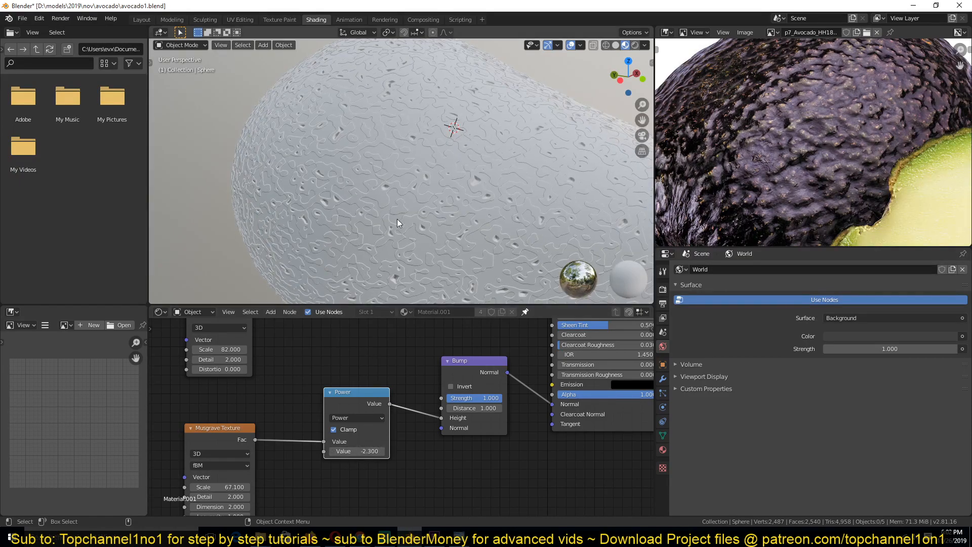
drag(397, 223, 344, 206)
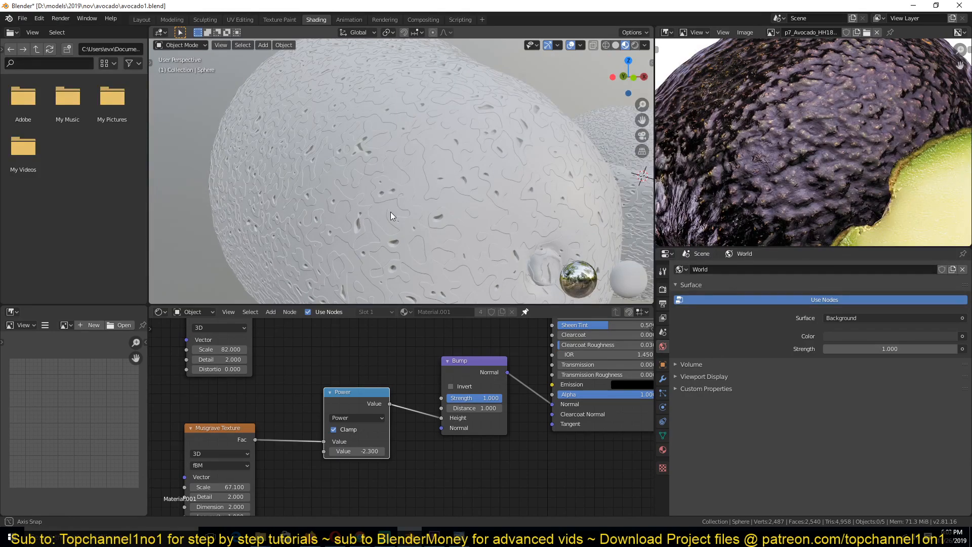
click(356, 417)
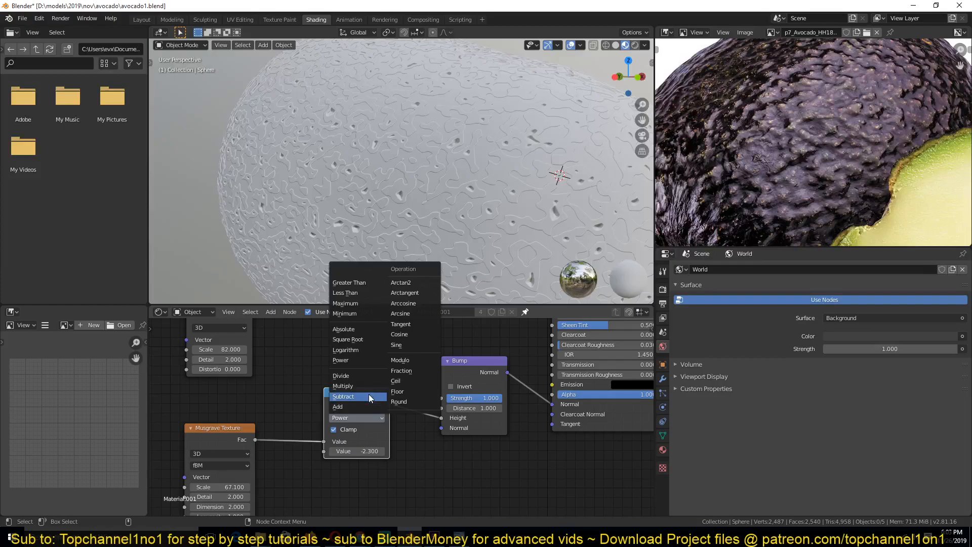
click(343, 386)
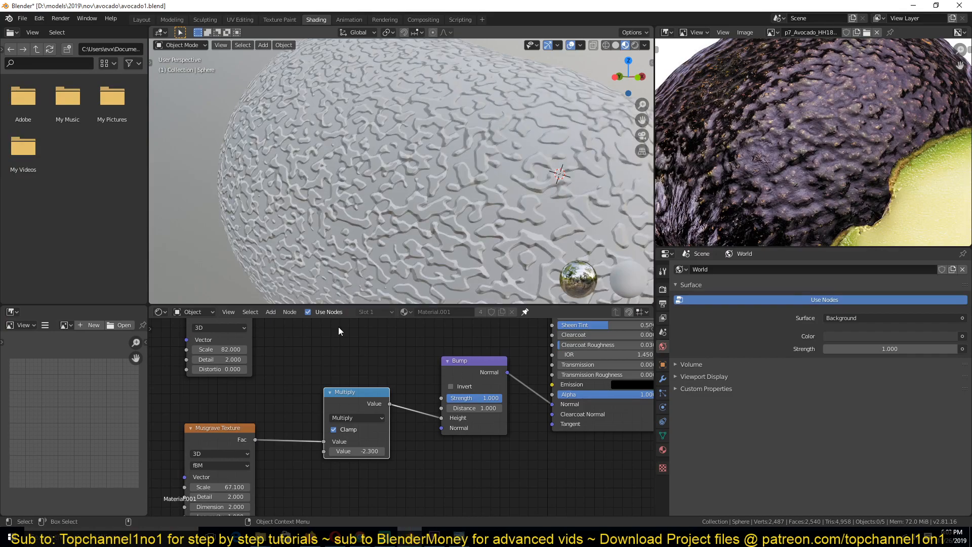
click(334, 430)
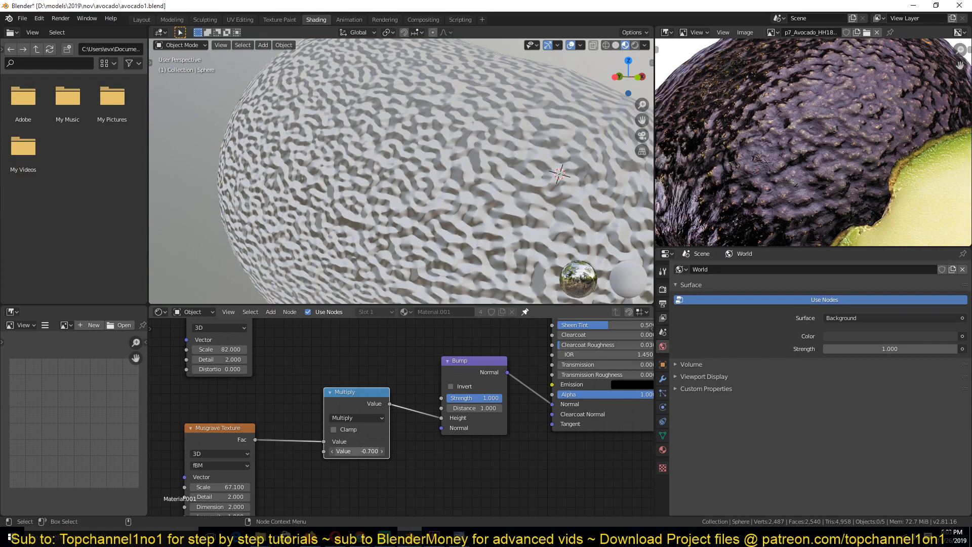
click(356, 451)
text(0.000)
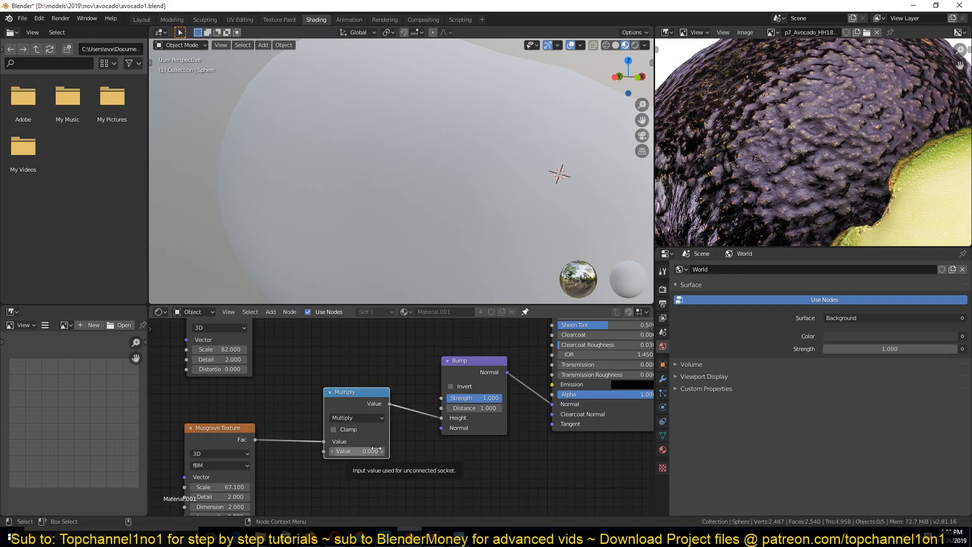
Add a MixRGB blending Noise colour with the multiplied Musgrave, factor 0.917.
click(356, 451)
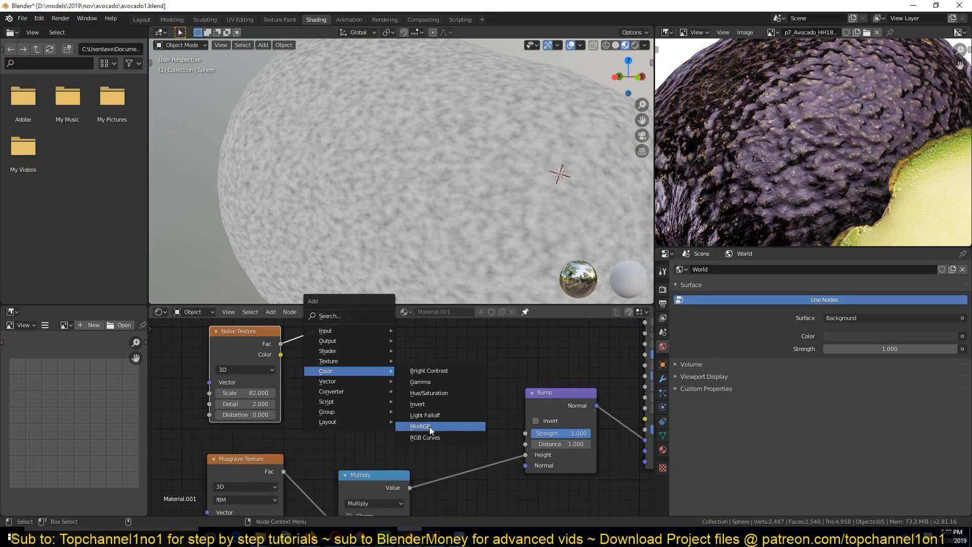
click(421, 426)
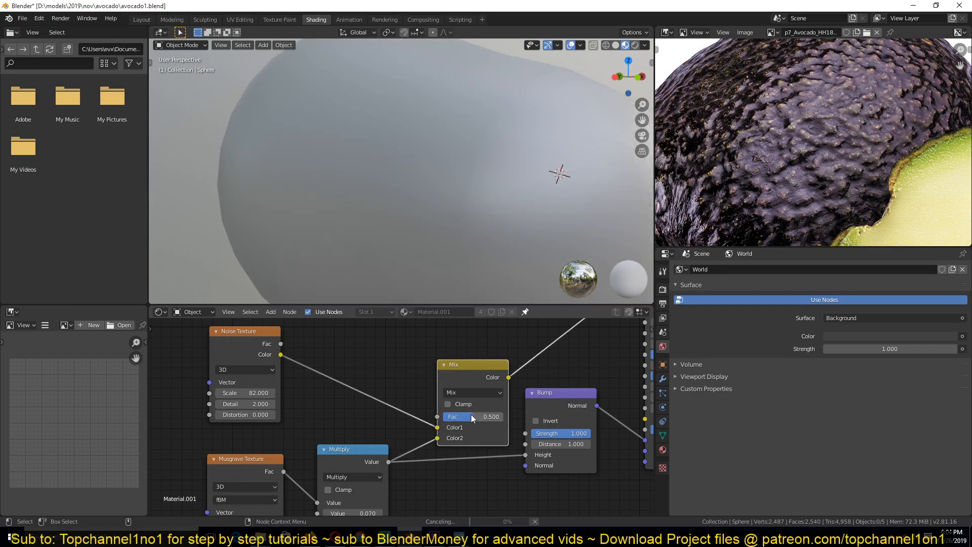
mouse_move(477, 423)
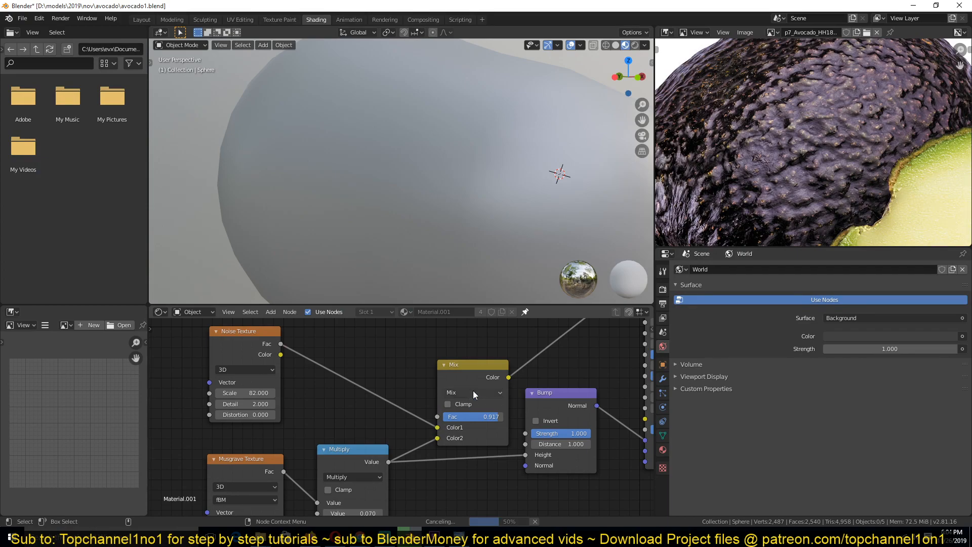
mouse_move(477, 397)
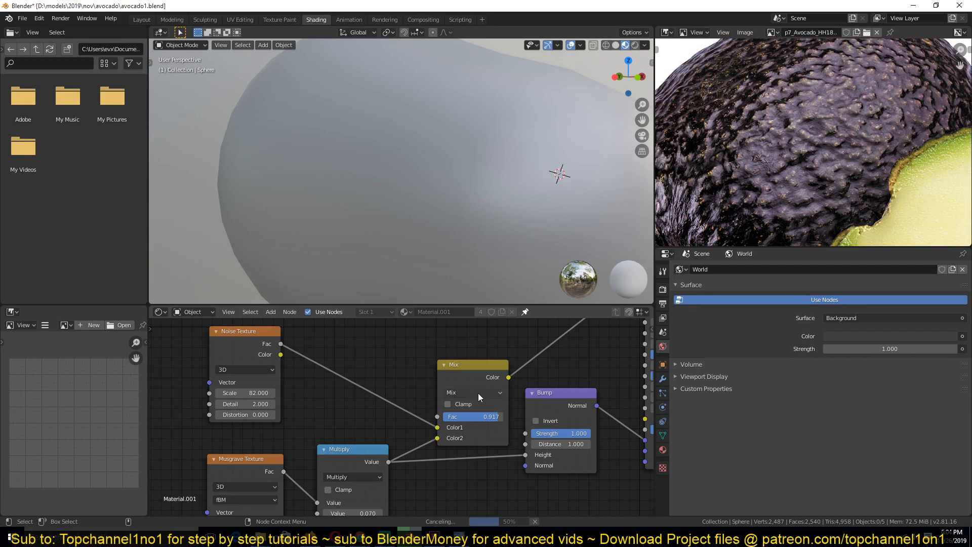
click(473, 392)
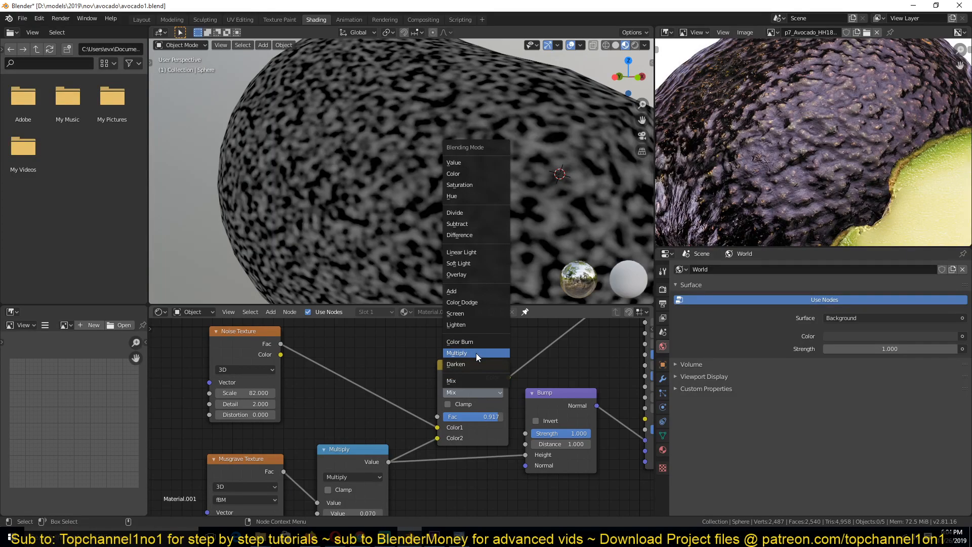
click(457, 352)
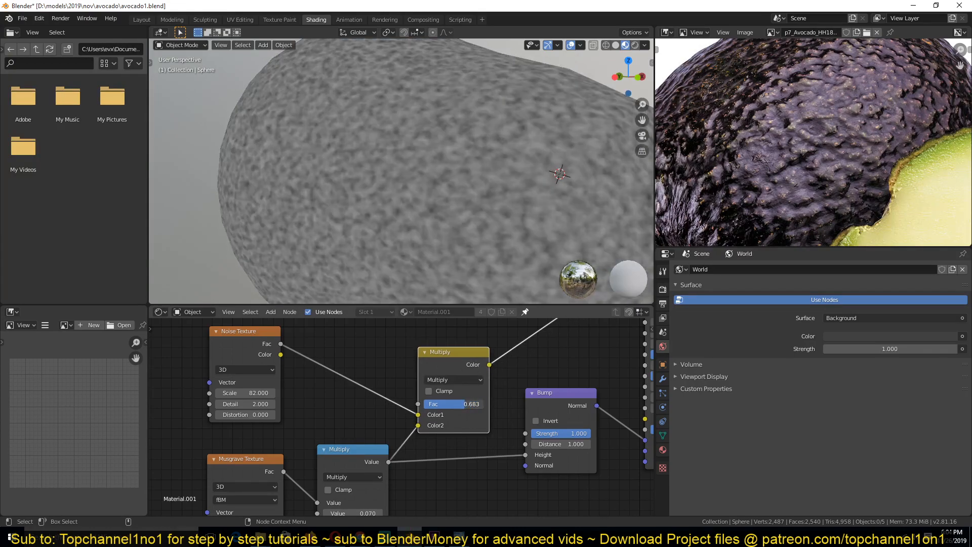
click(453, 379)
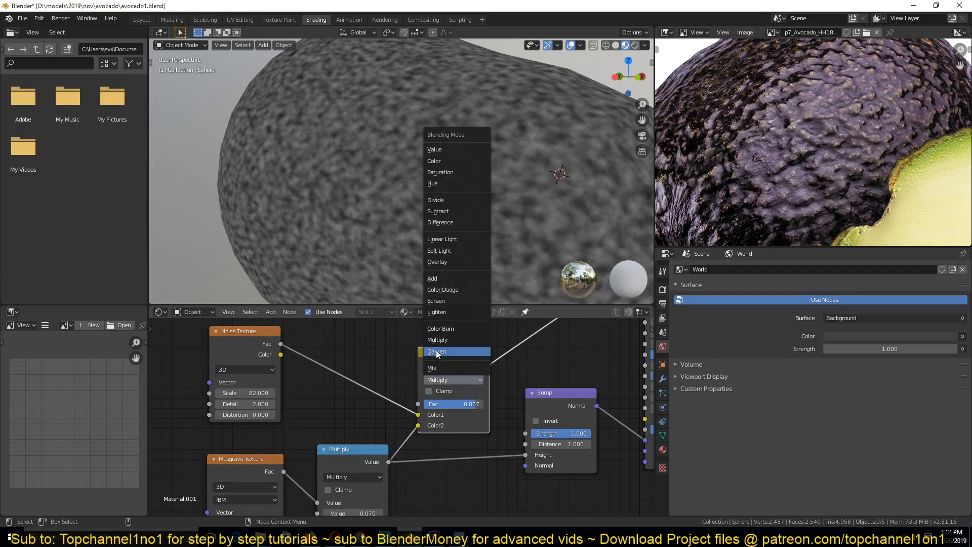
click(432, 368)
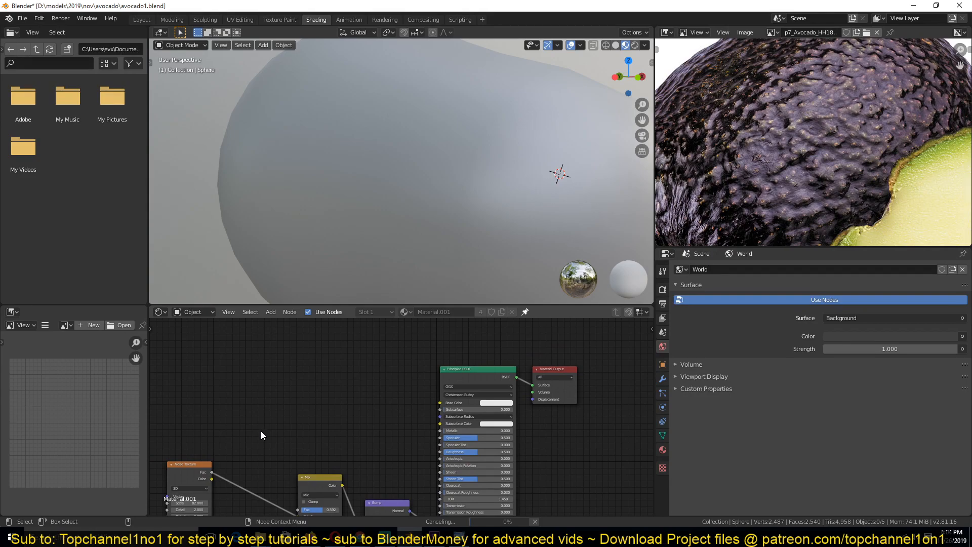
mouse_move(286, 453)
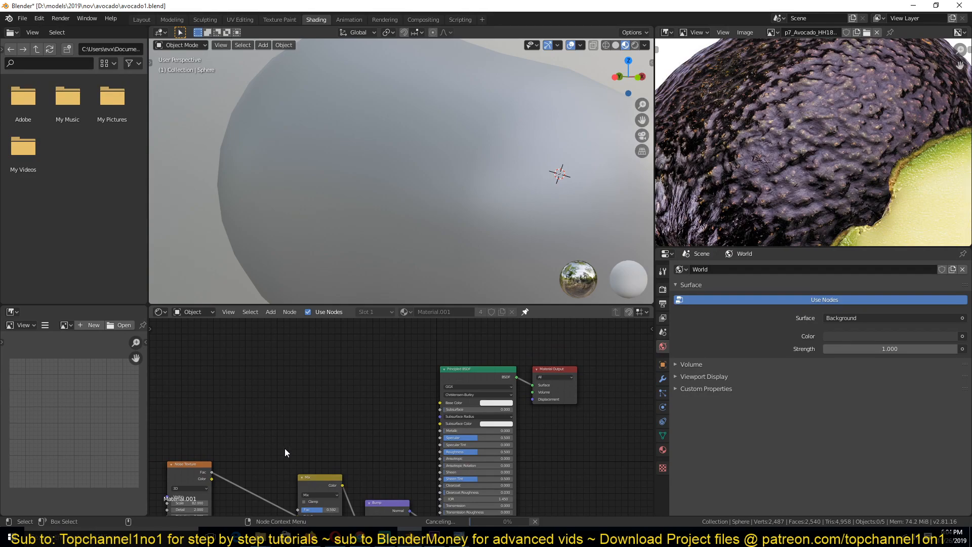
mouse_move(219, 465)
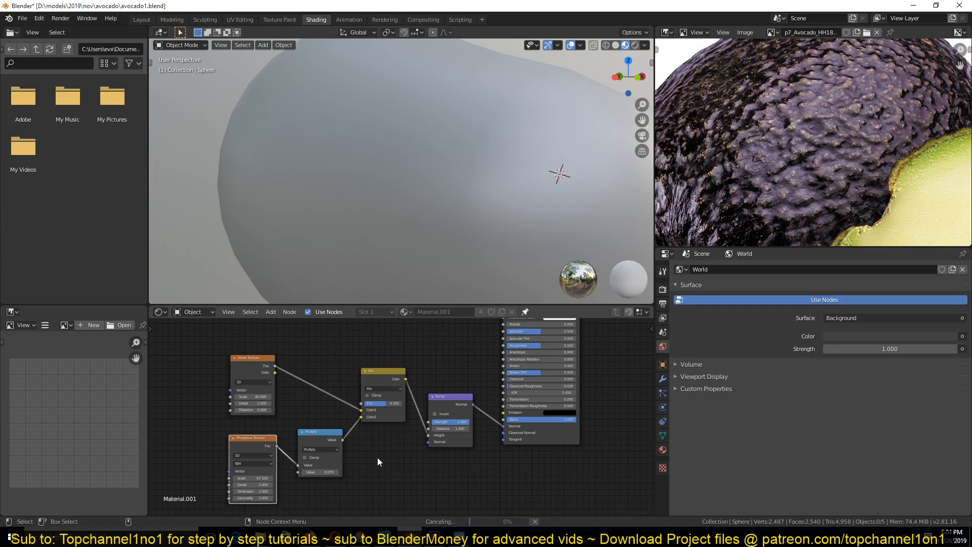
mouse_move(371, 200)
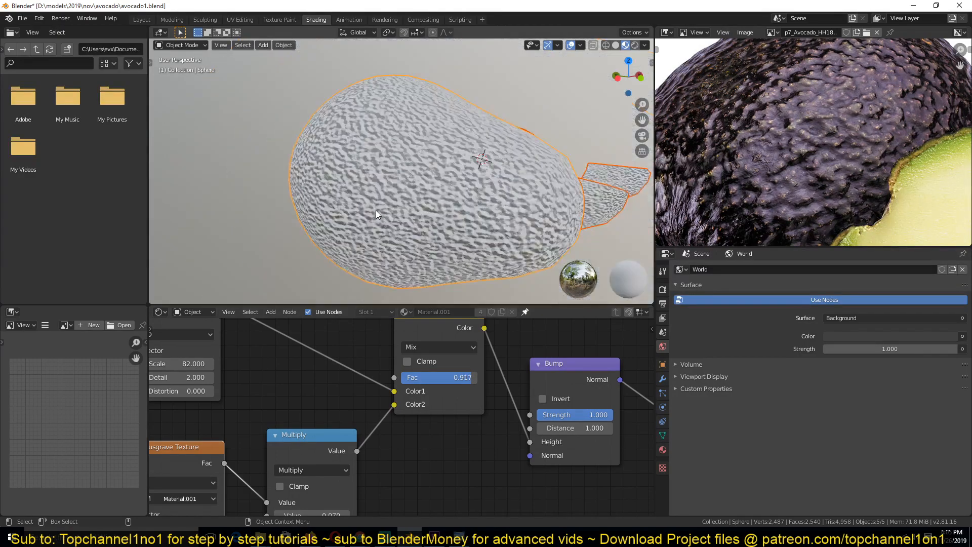
Reduce the Bump node Strength for softer, shallower avocado wrinkles.
scroll(up, 3)
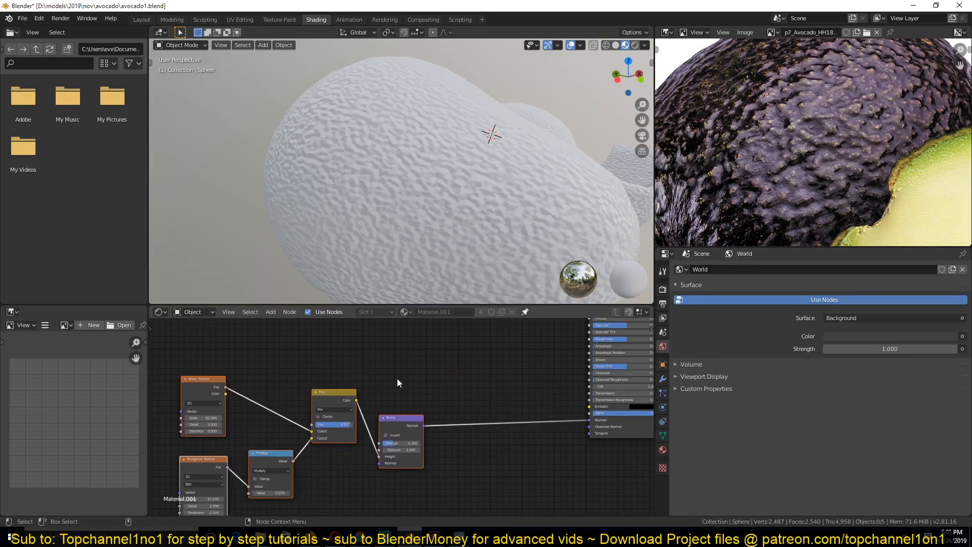
drag(335, 392, 419, 414)
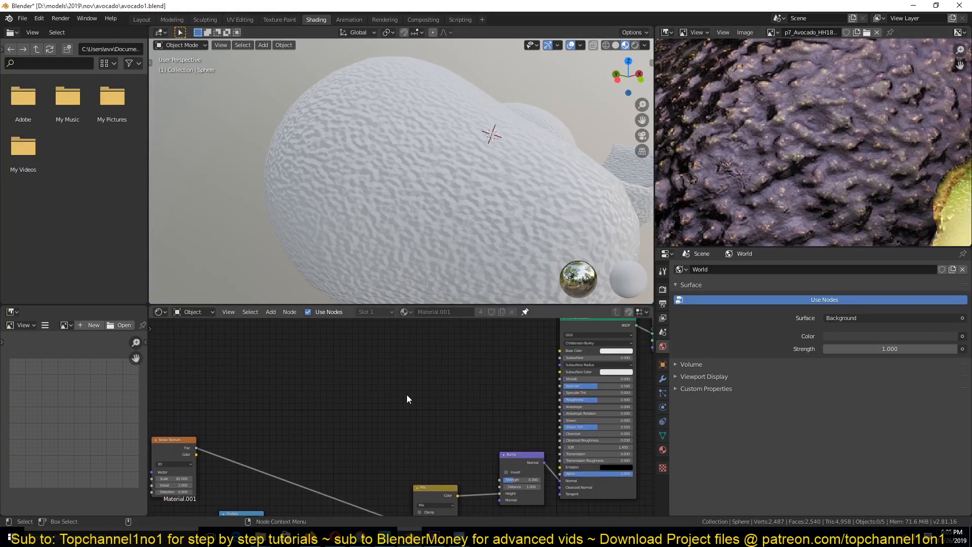
mouse_move(409, 367)
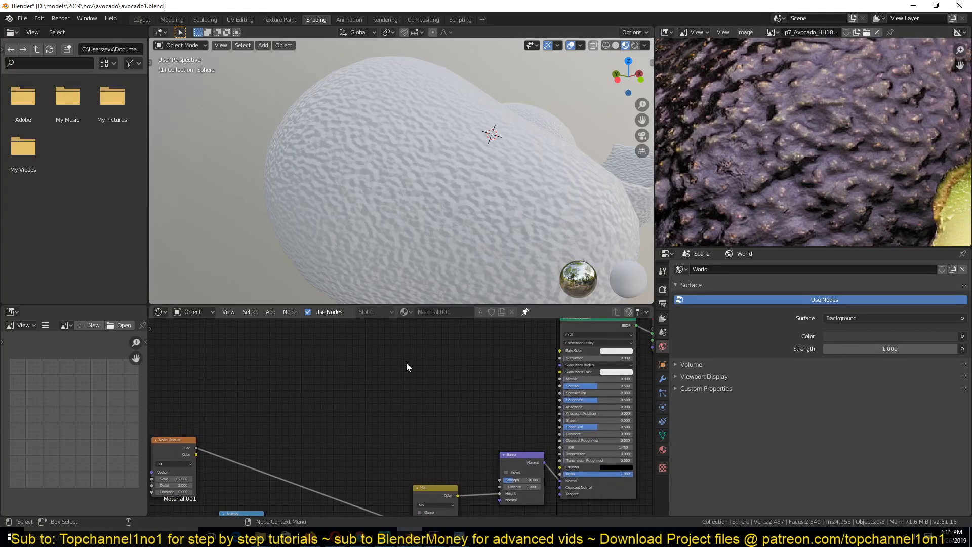